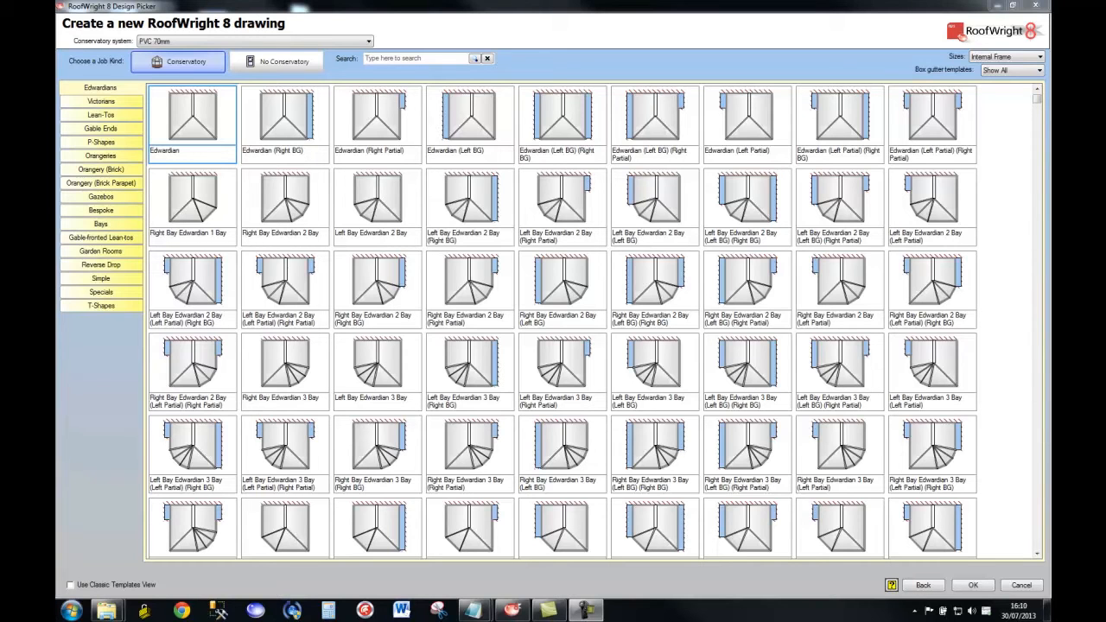
pyautogui.moveTo(455, 554)
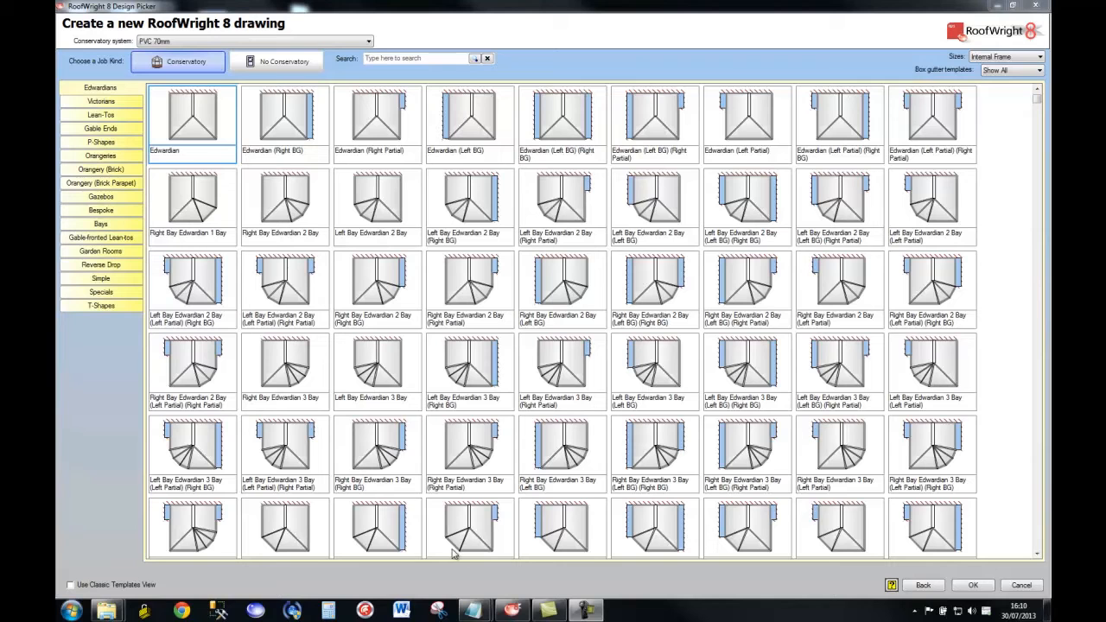
pyautogui.moveTo(370, 156)
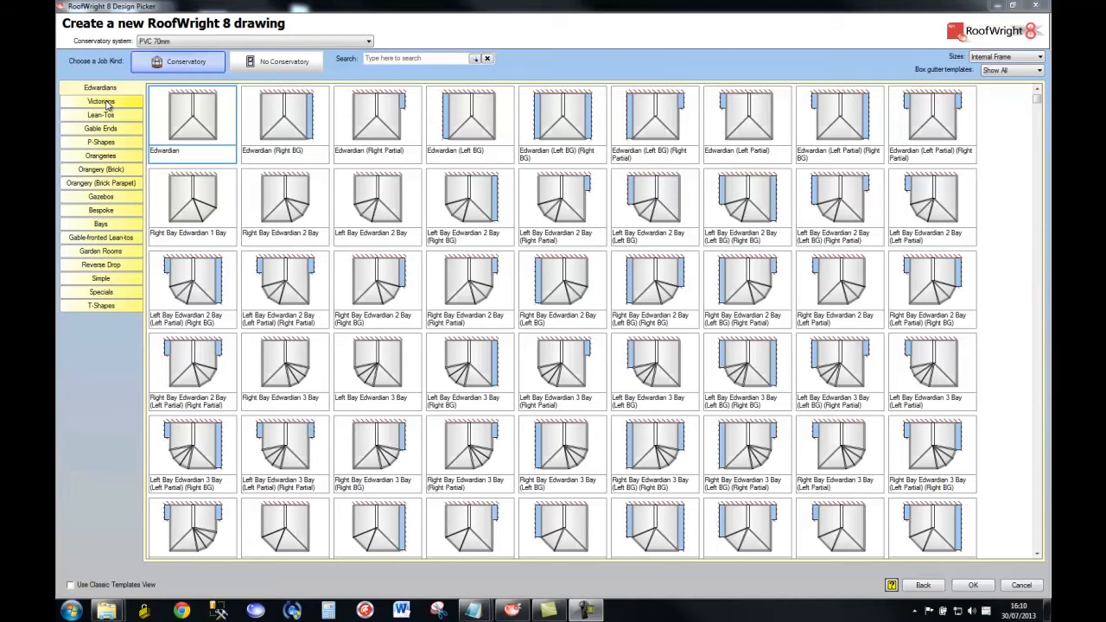
# Compare the Lean-To and P-Shape categories, then start from the basic Edwardian template
pyautogui.click(100, 114)
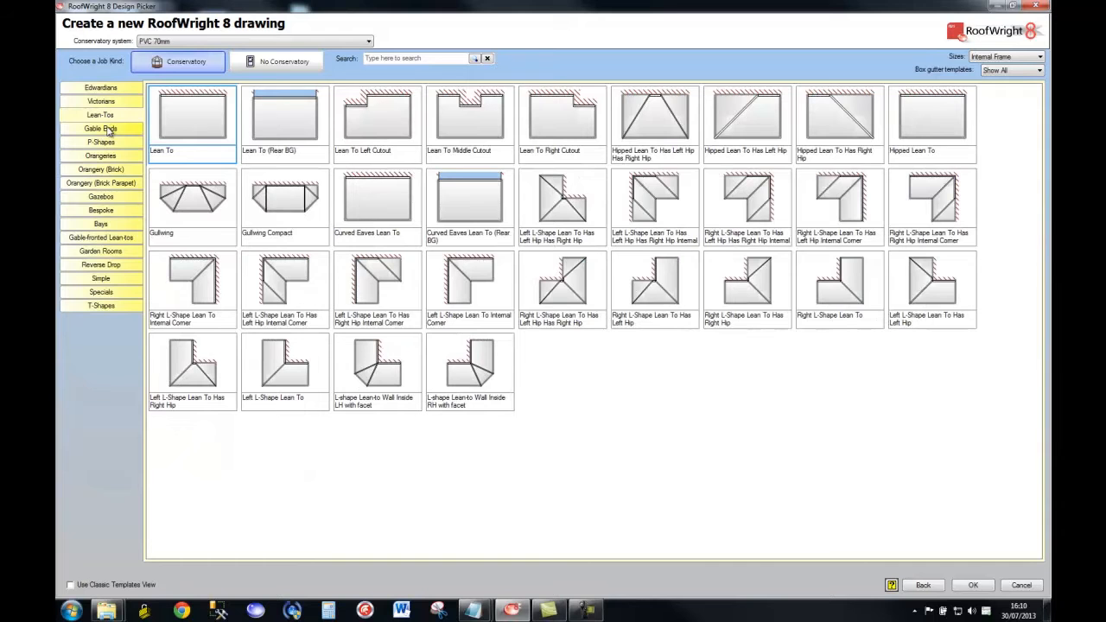
pyautogui.click(100, 142)
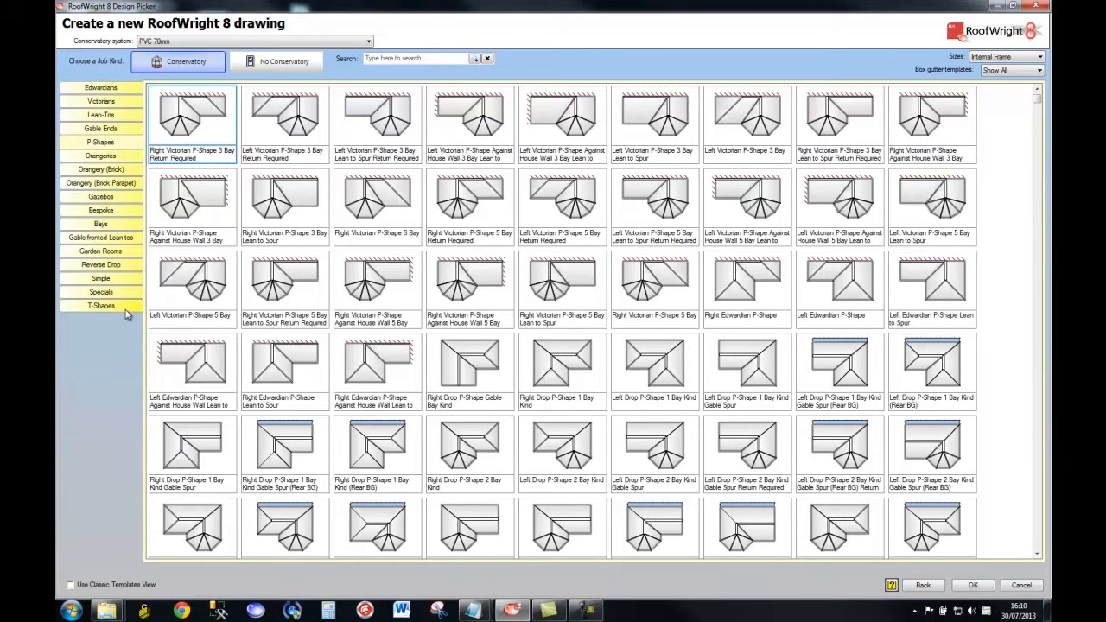
pyautogui.click(101, 101)
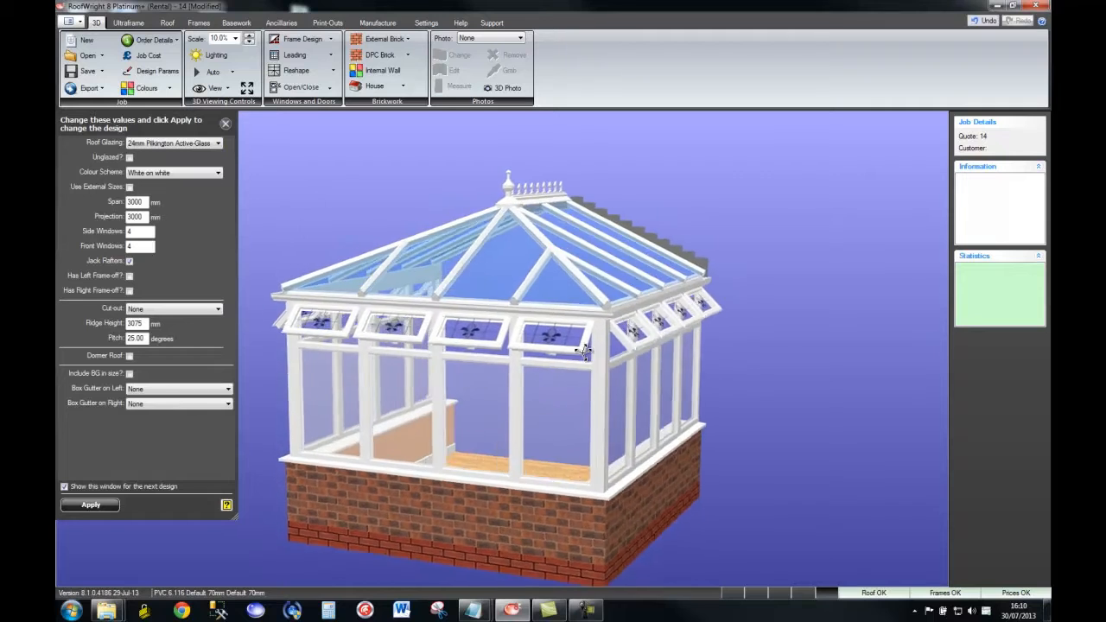
# Orbit the Edwardian model so its front windows face the viewer
pyautogui.moveTo(583, 350); pyautogui.dragTo(609, 363)
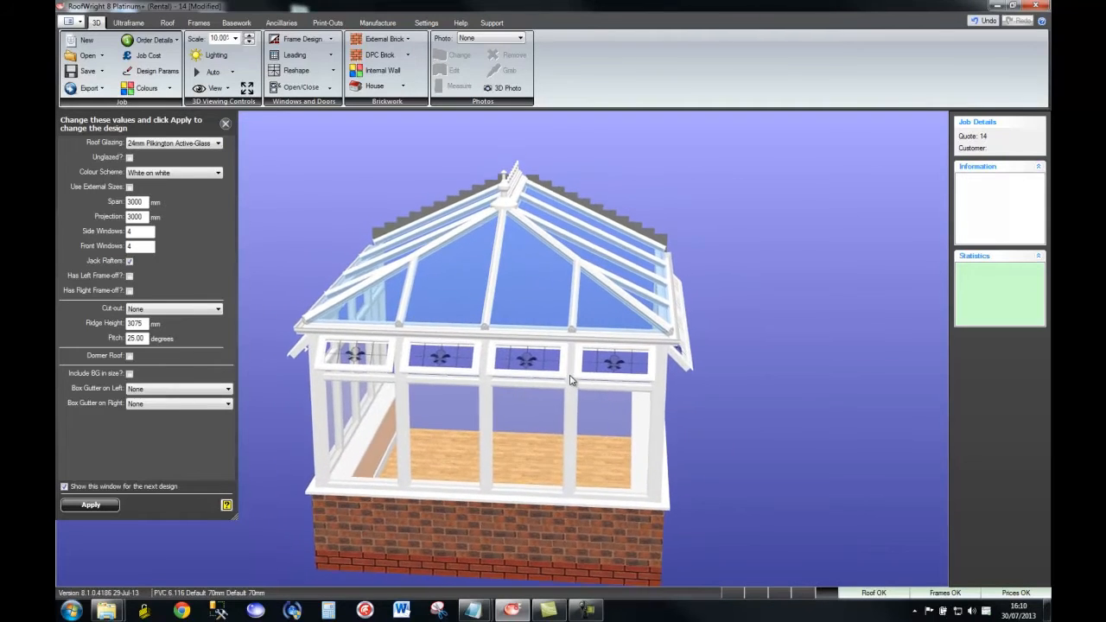
# Apply the Light Oak on white colour scheme from the Colours list
pyautogui.click(147, 88)
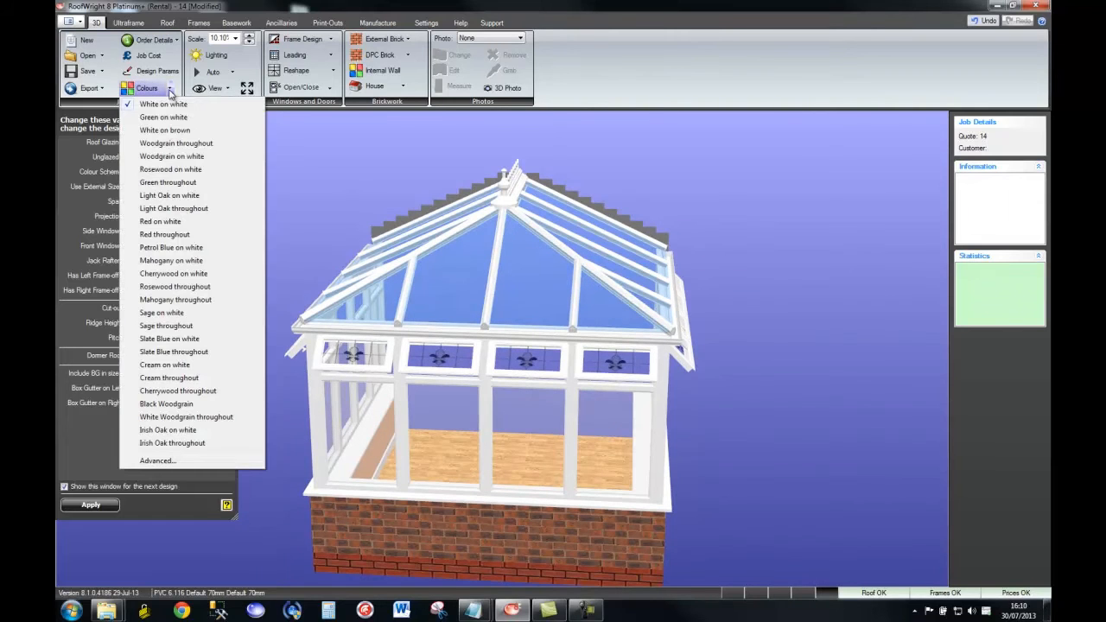
pyautogui.moveTo(169, 222)
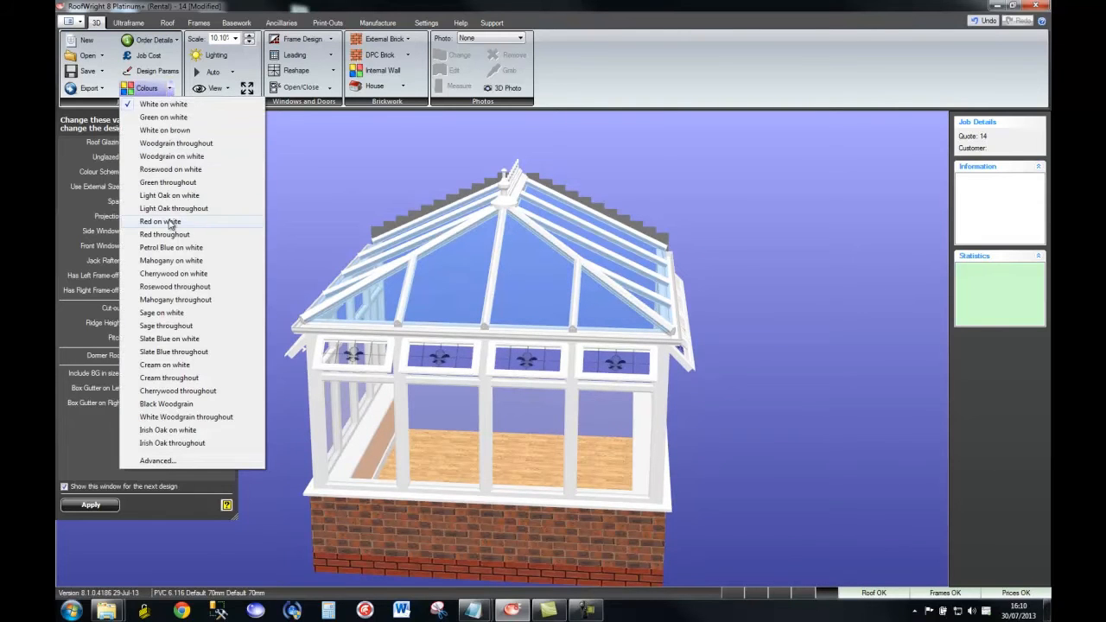
pyautogui.click(147, 87)
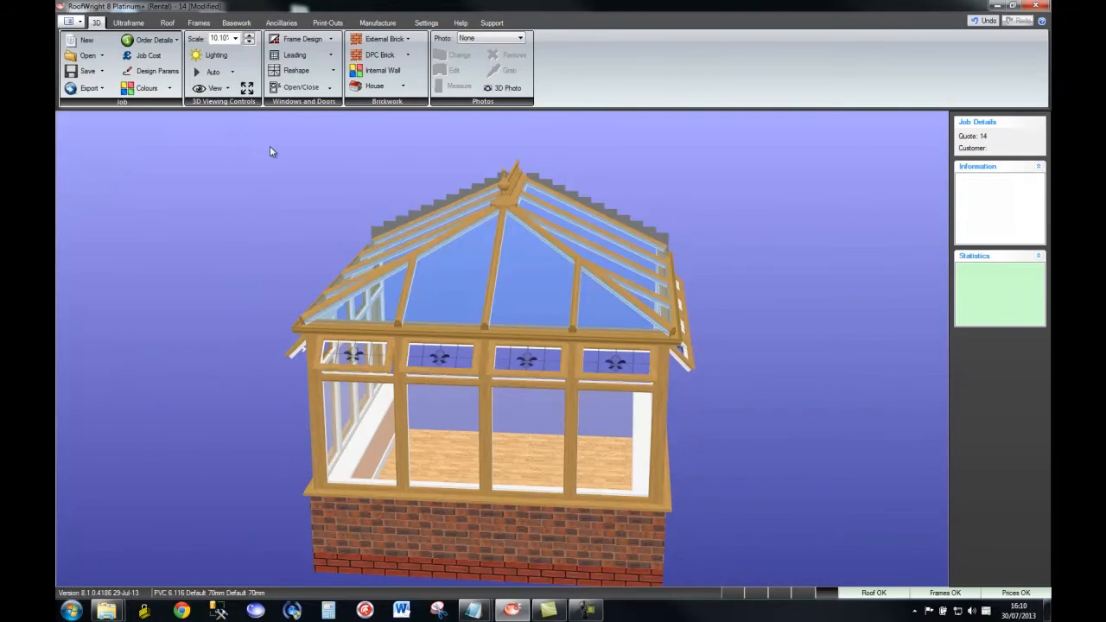
pyautogui.moveTo(513, 38)
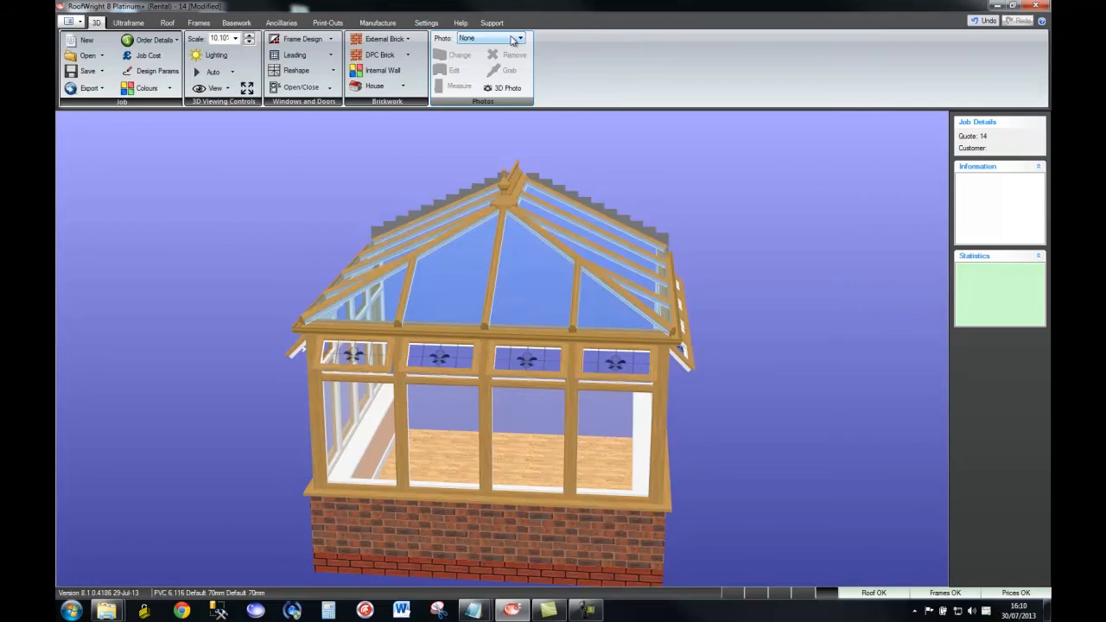
# Choose Garden Photo as the backdrop behind the conservatory windows
pyautogui.click(488, 38)
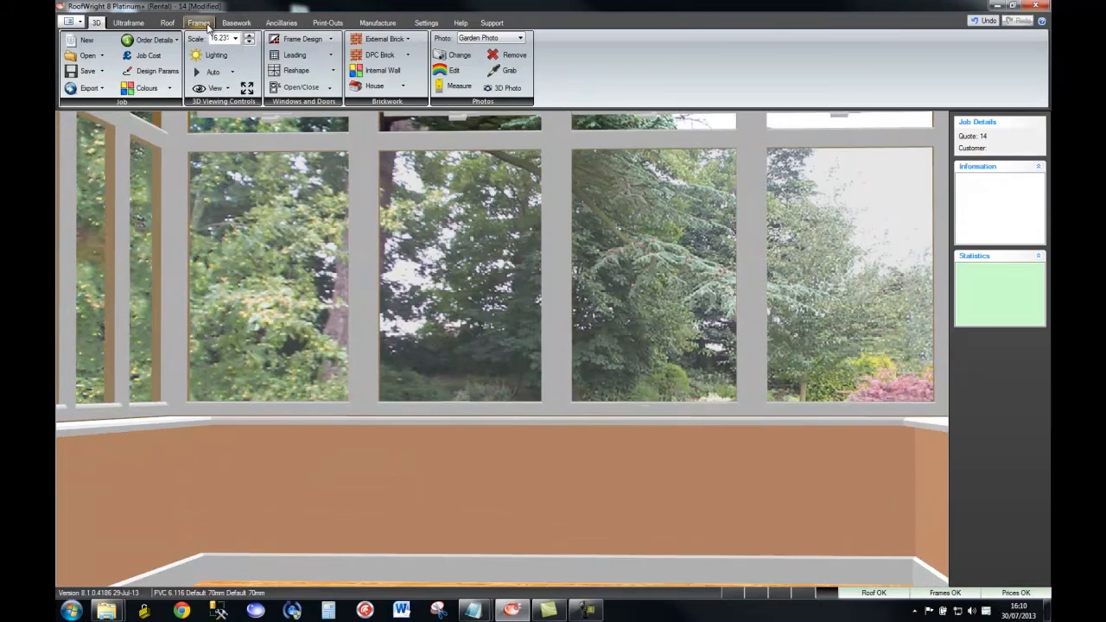
# Fit French Doors style 322 in wall W3's middle frames and answer the stairs/ramp prompt
pyautogui.click(198, 22)
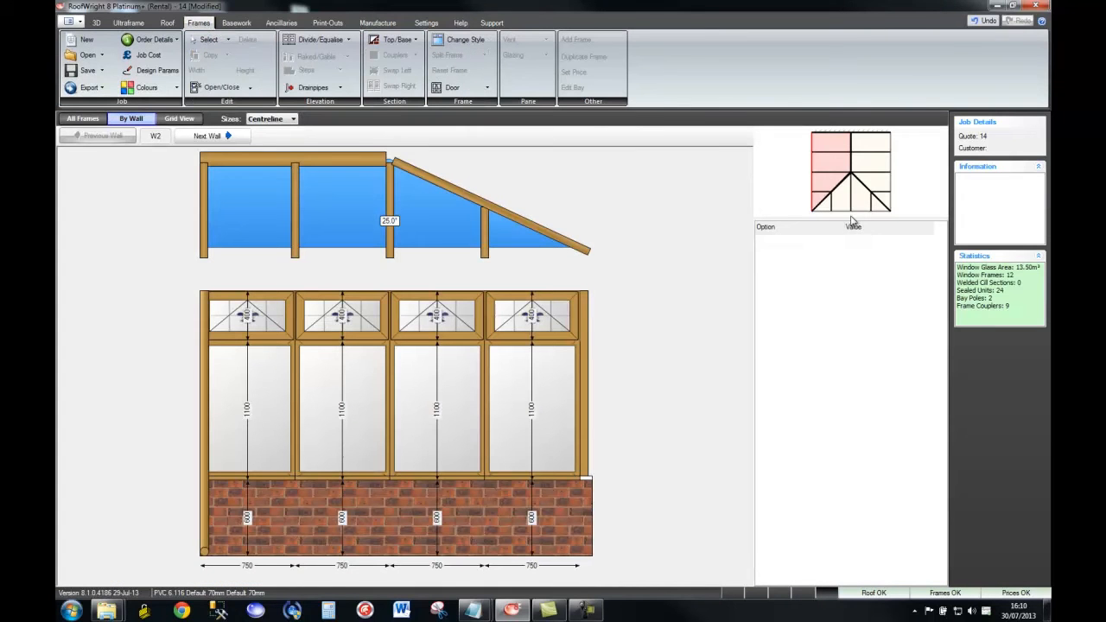
pyautogui.click(464, 40)
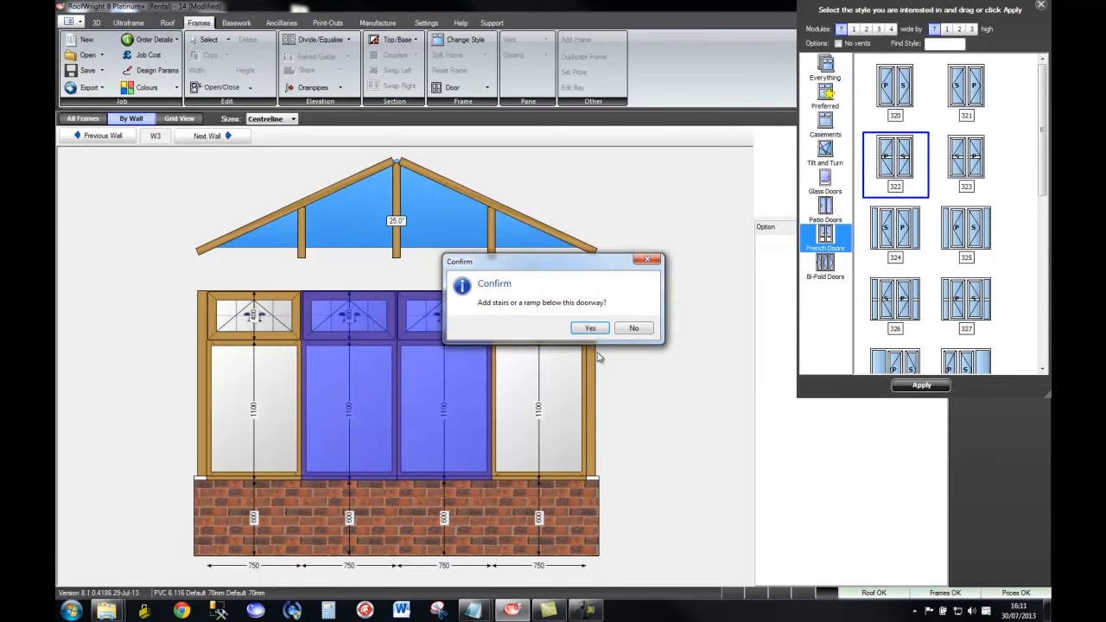
pyautogui.click(633, 327)
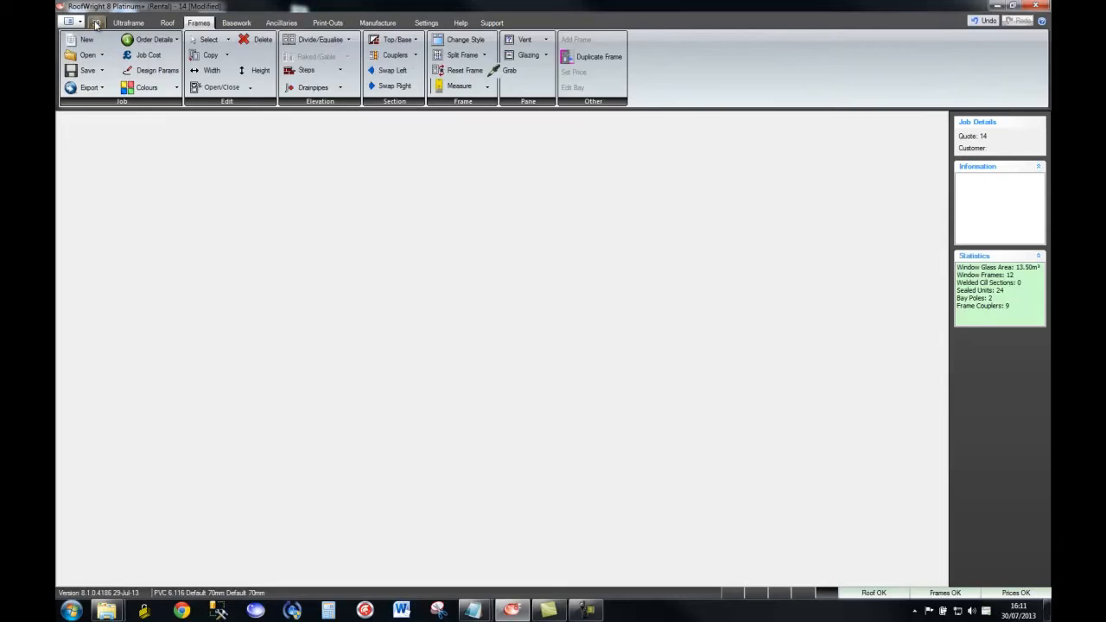
# View the French doors on wall W3 in 3D, then switch to Print-Outs
pyautogui.click(95, 22)
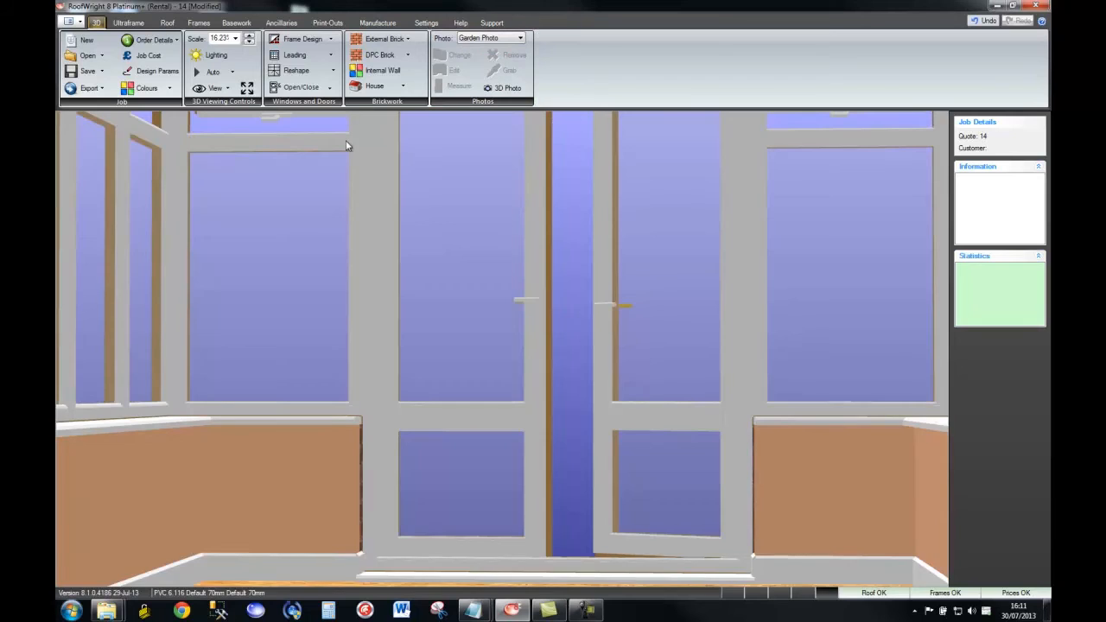
pyautogui.click(328, 23)
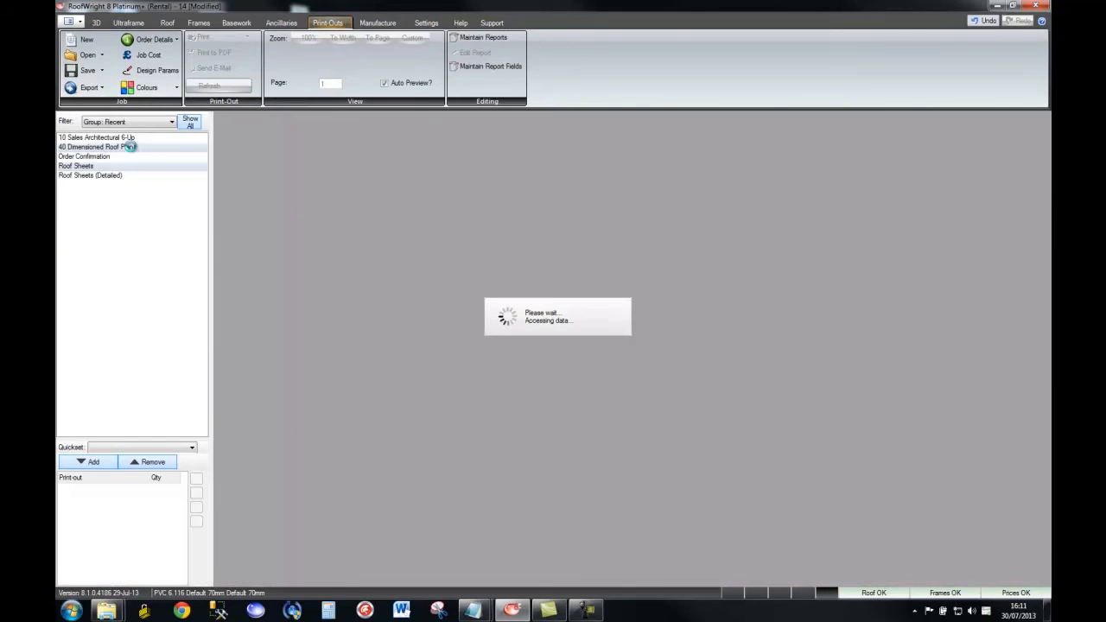
# Show all reports and preview '06 Sales 4 Up No Dimensions Portrait'
pyautogui.click(189, 122)
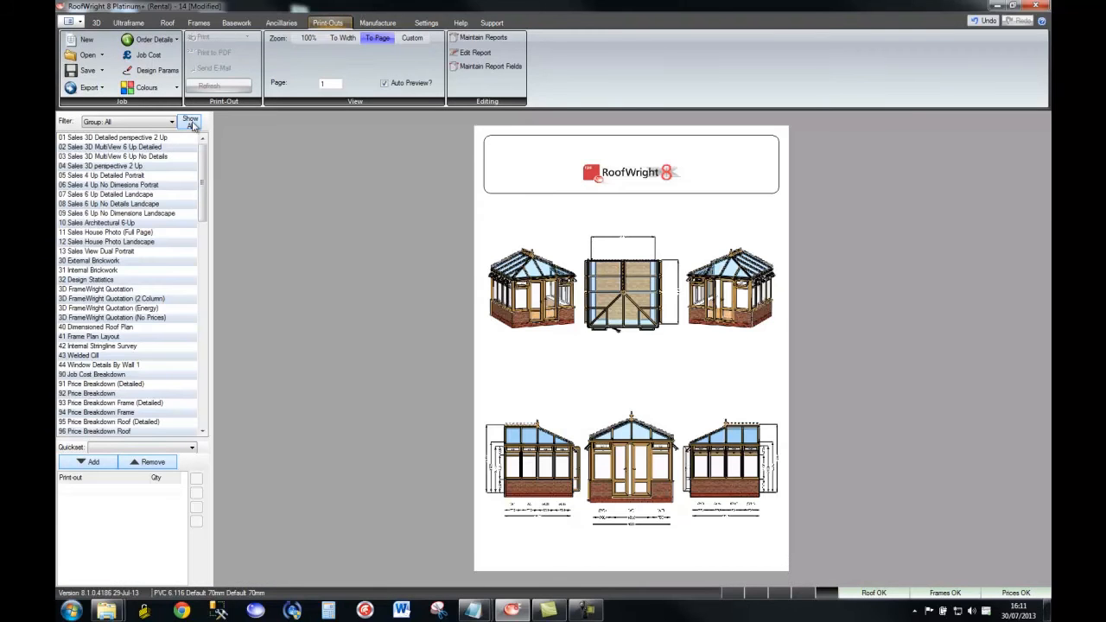
pyautogui.click(108, 185)
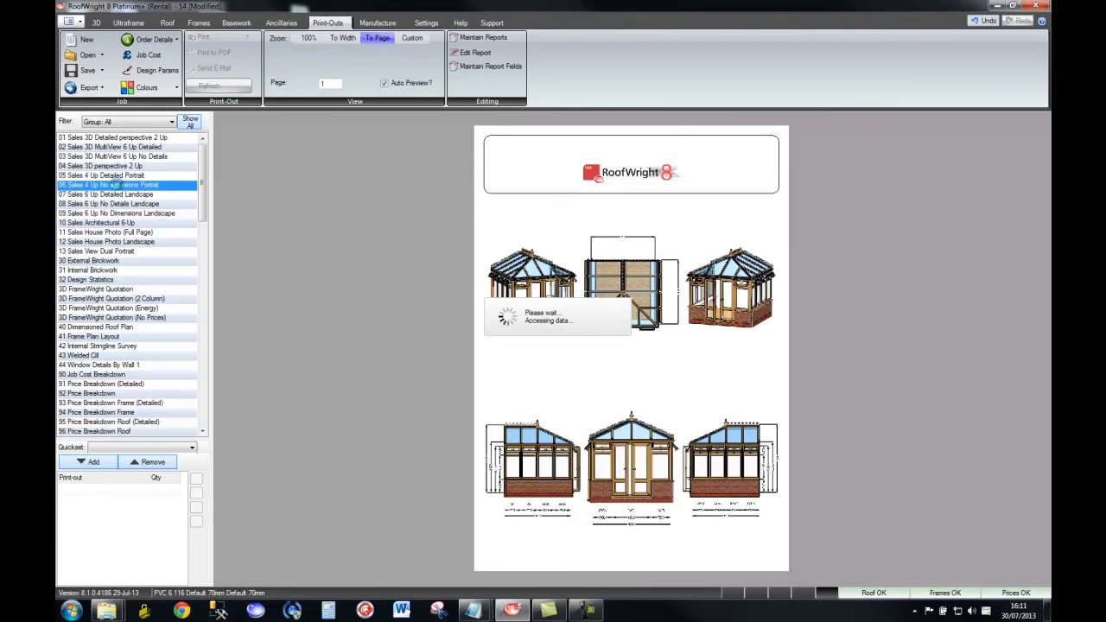
pyautogui.click(108, 185)
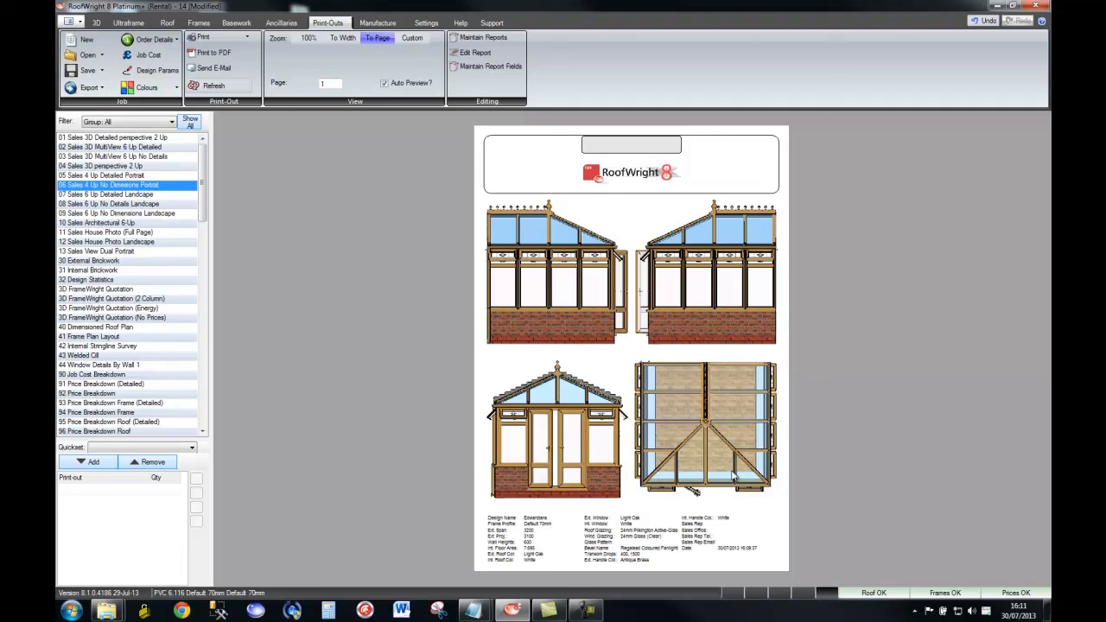
pyautogui.moveTo(735, 312)
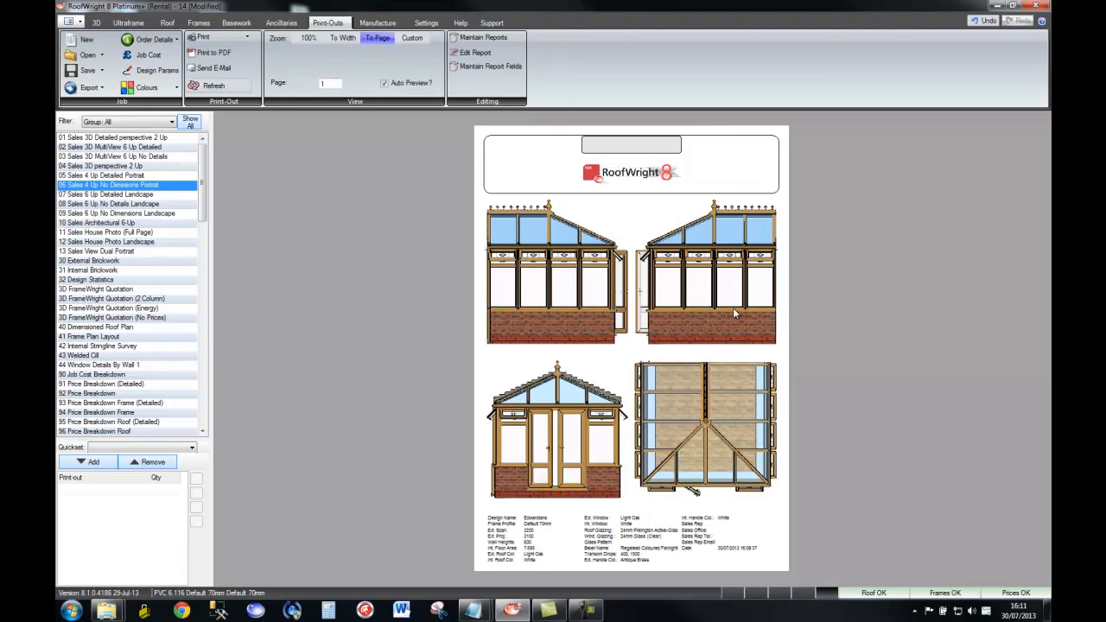